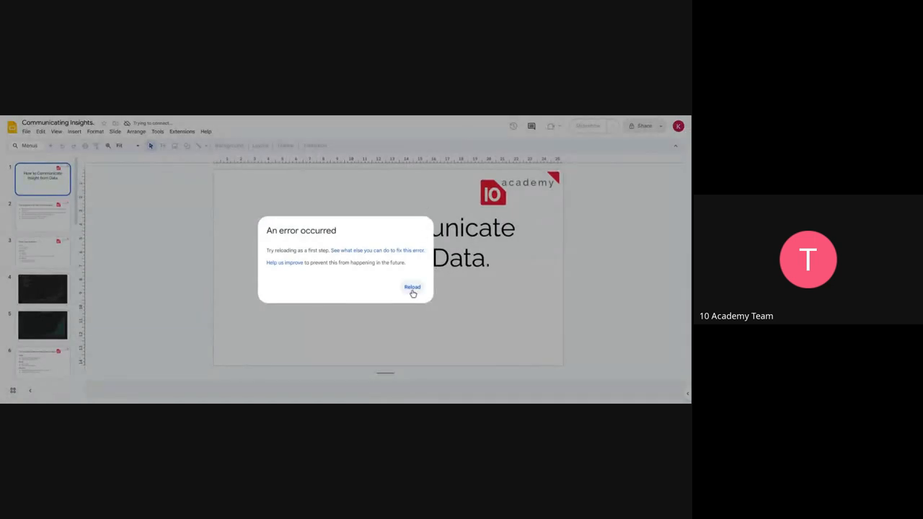
- Reload the Communicating Insights deck from the error dialog and resume presenting
left_click(412, 285)
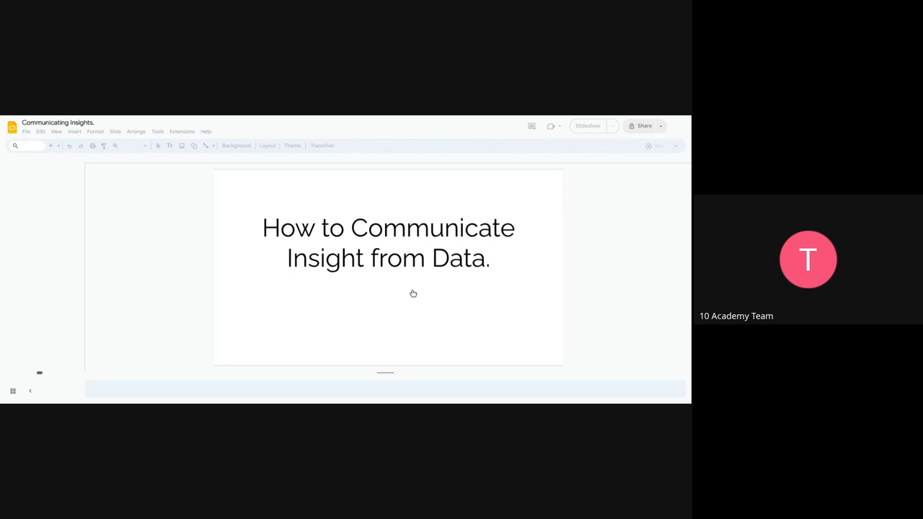
left_click(587, 125)
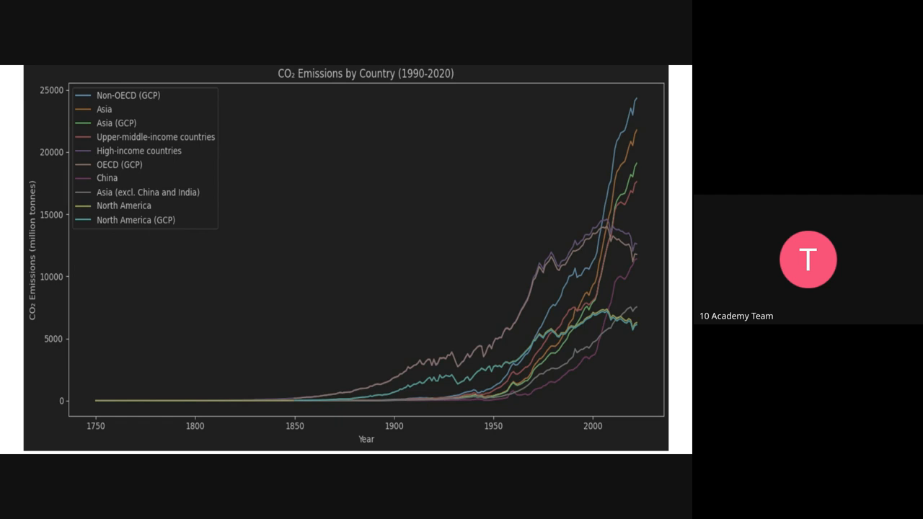
mouse_move(528, 369)
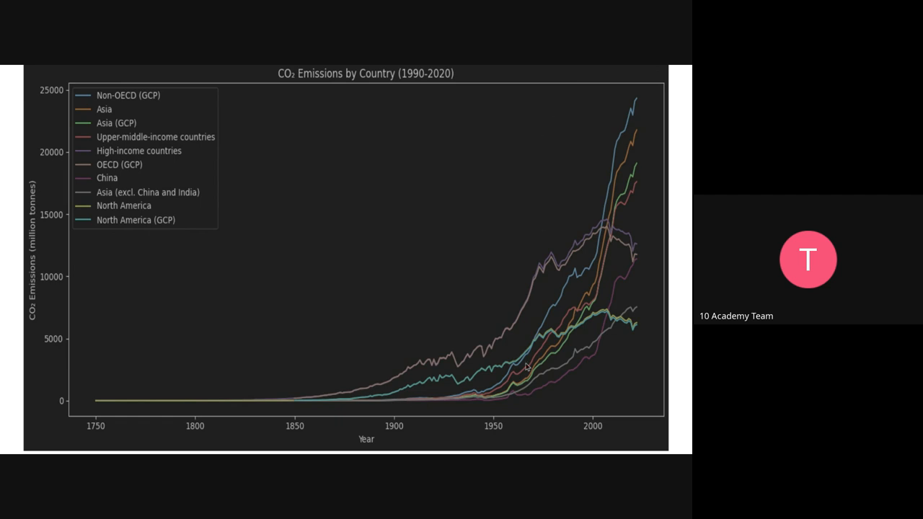
mouse_move(525, 286)
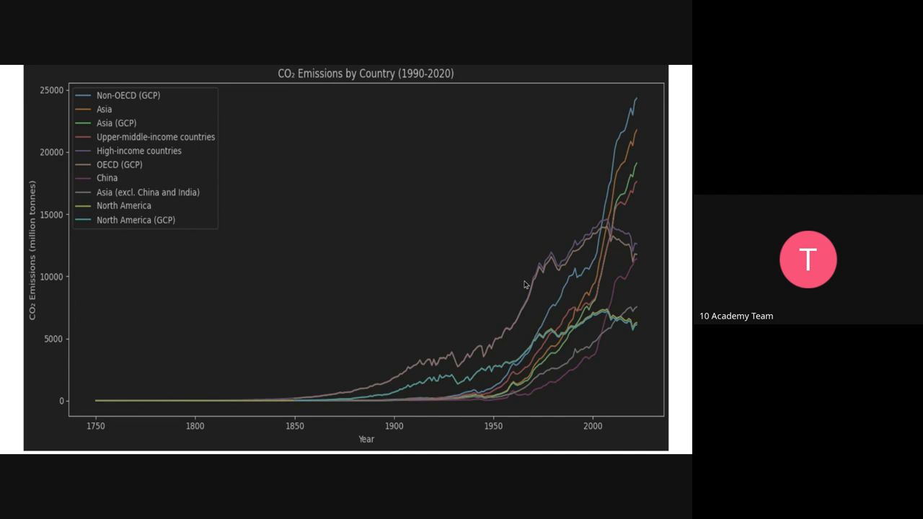
mouse_move(121, 142)
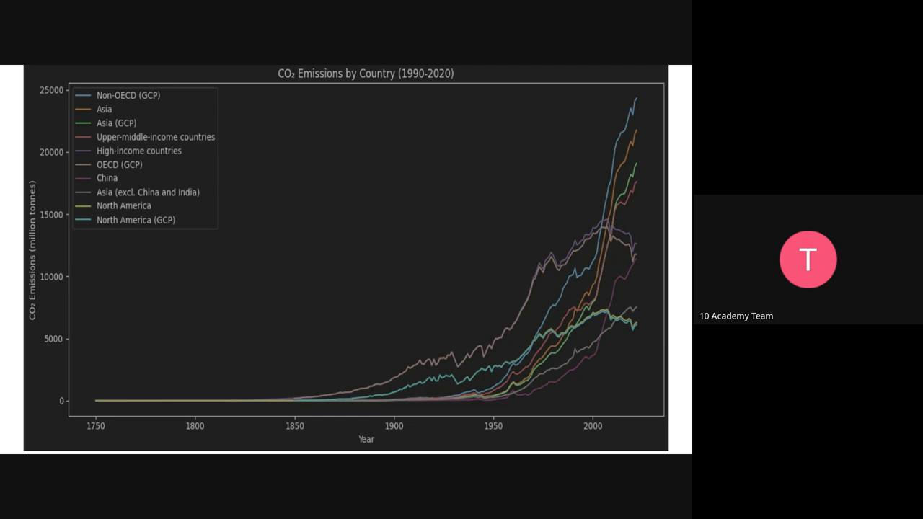
mouse_move(551, 324)
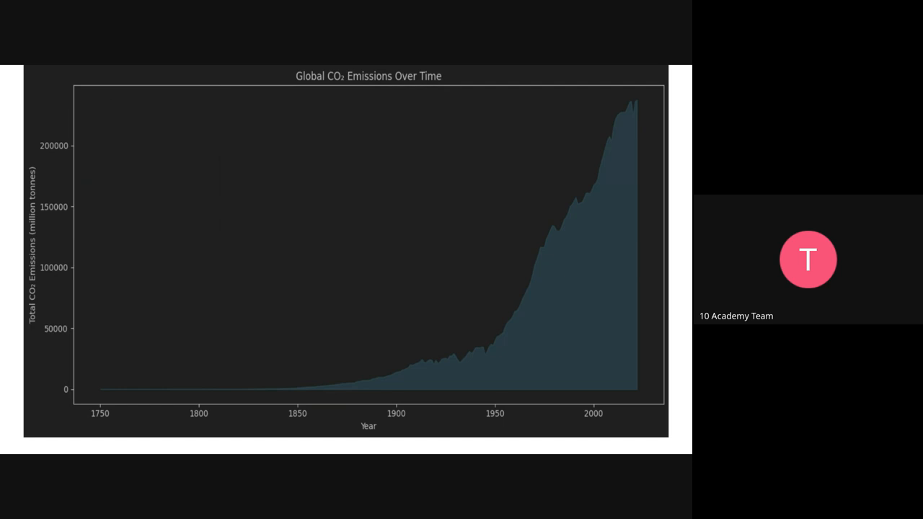
mouse_move(584, 211)
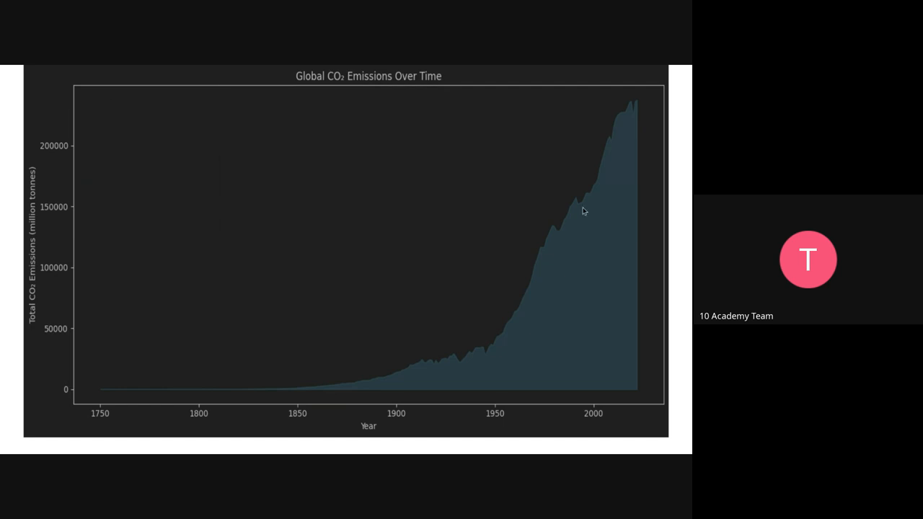
mouse_move(662, 168)
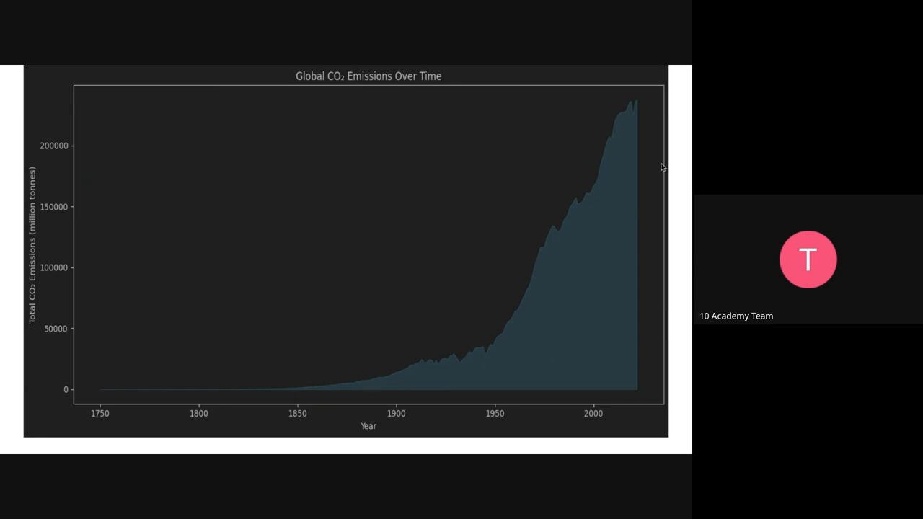
mouse_move(605, 210)
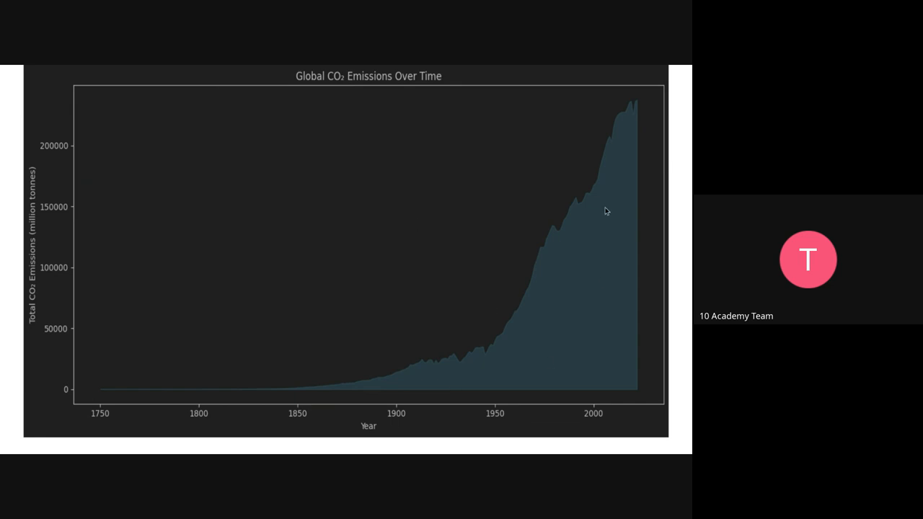
mouse_move(635, 105)
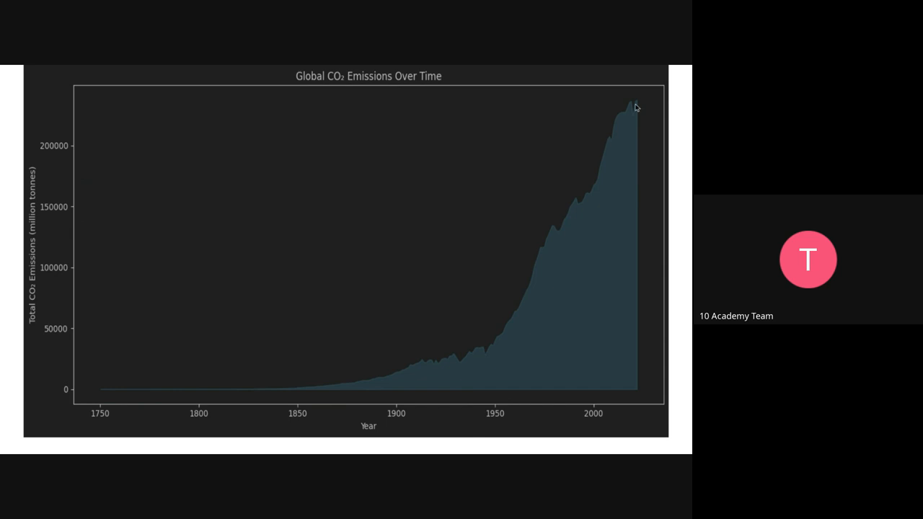
mouse_move(628, 196)
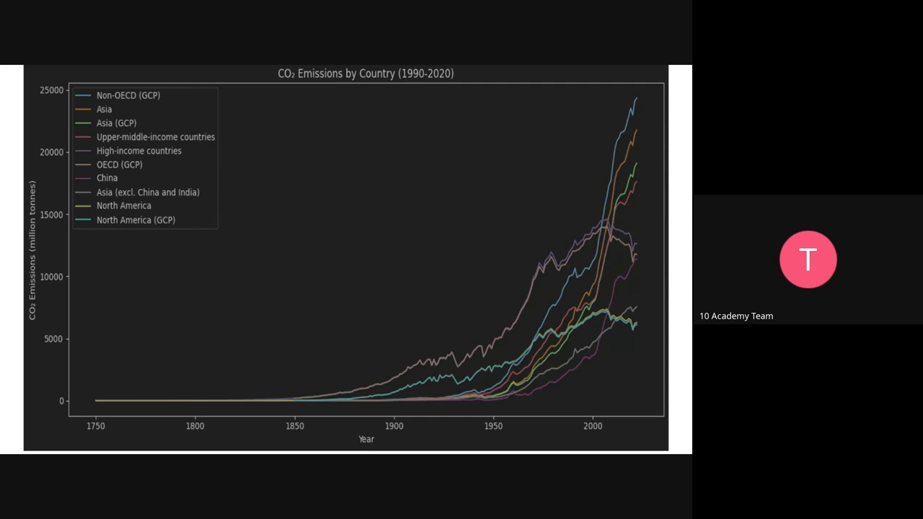
mouse_move(583, 170)
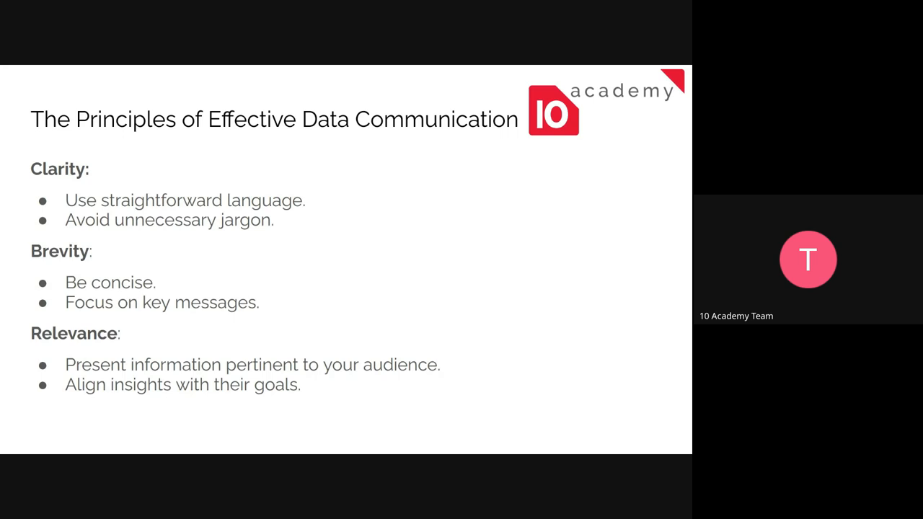
key("Right")
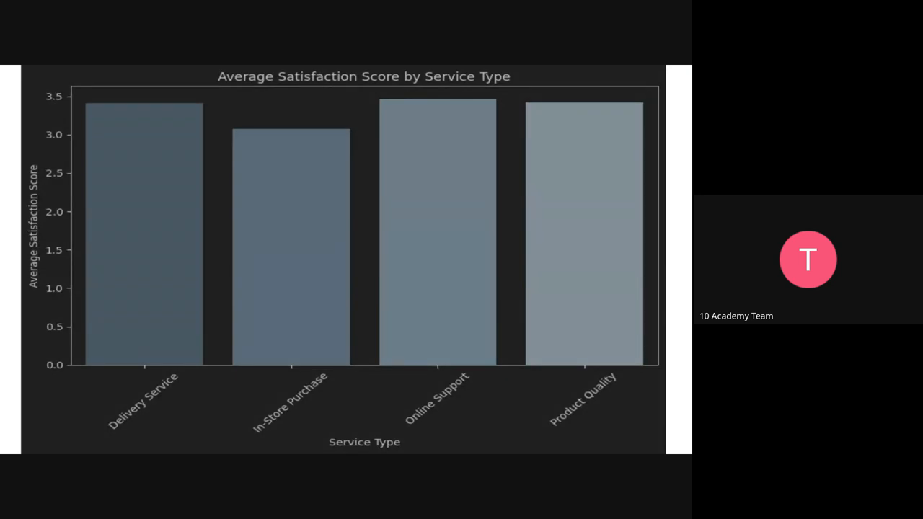
mouse_move(398, 228)
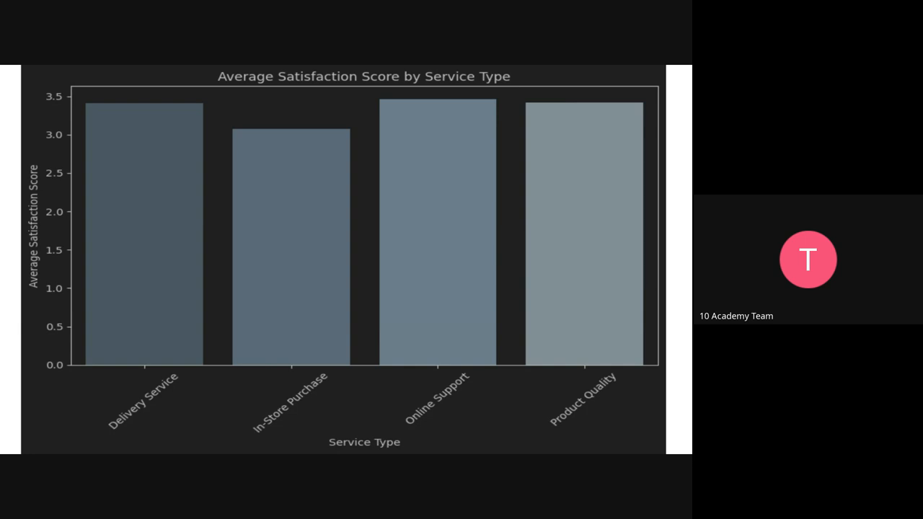
mouse_move(447, 136)
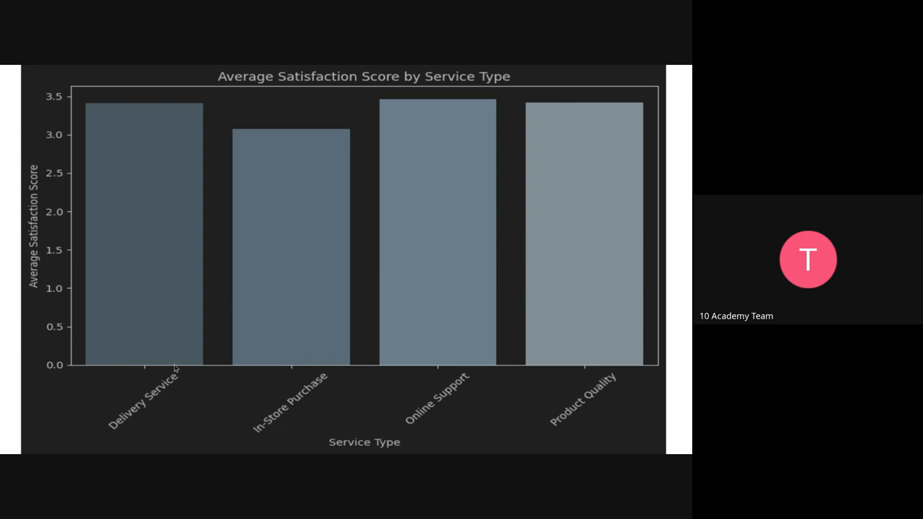
mouse_move(303, 424)
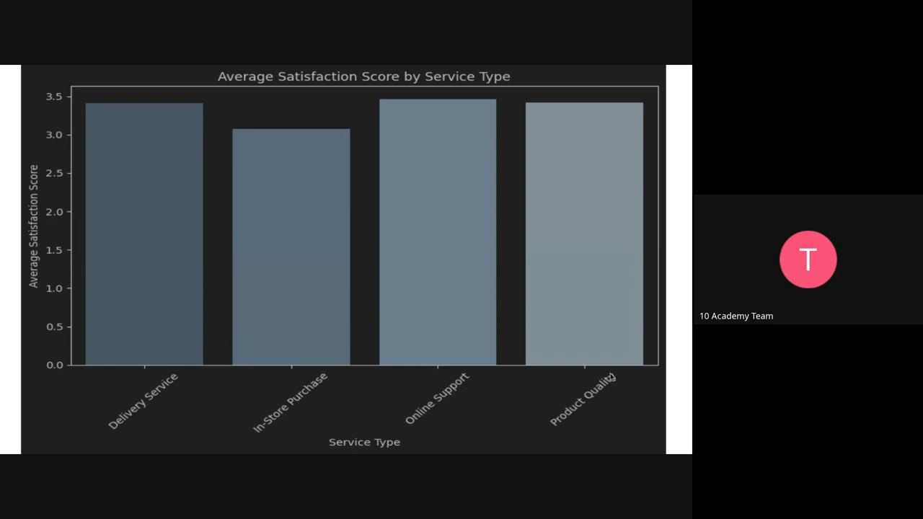
mouse_move(294, 202)
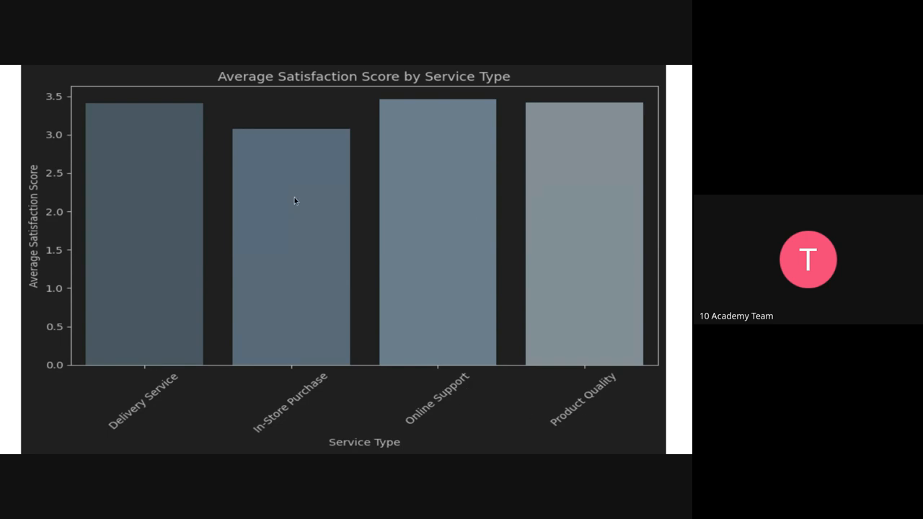
mouse_move(261, 211)
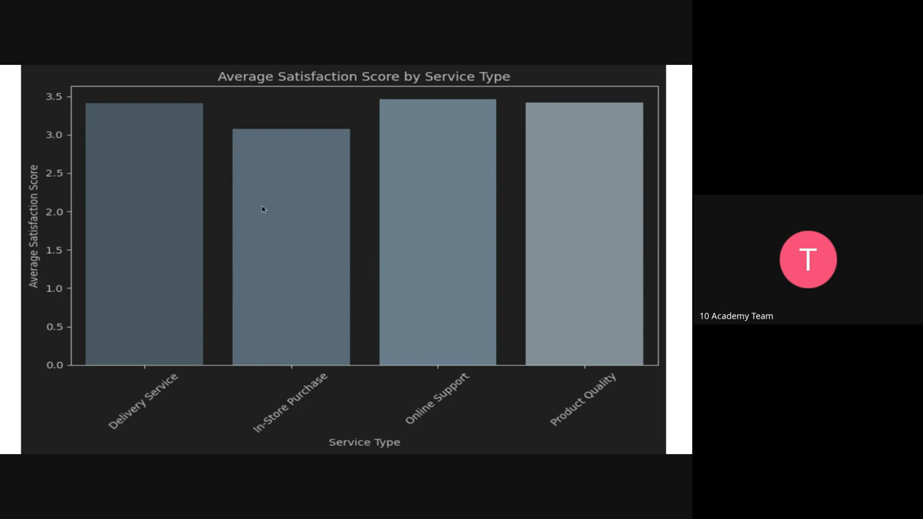
mouse_move(308, 216)
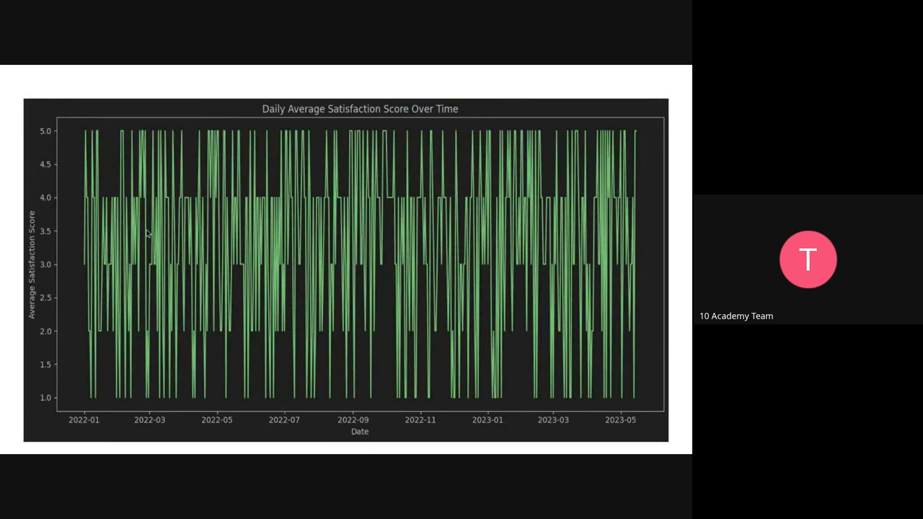
mouse_move(499, 287)
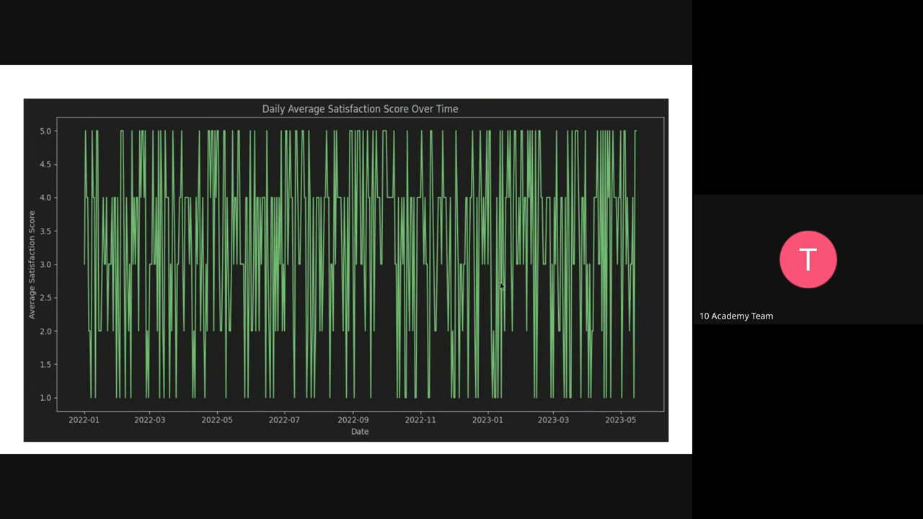
mouse_move(79, 256)
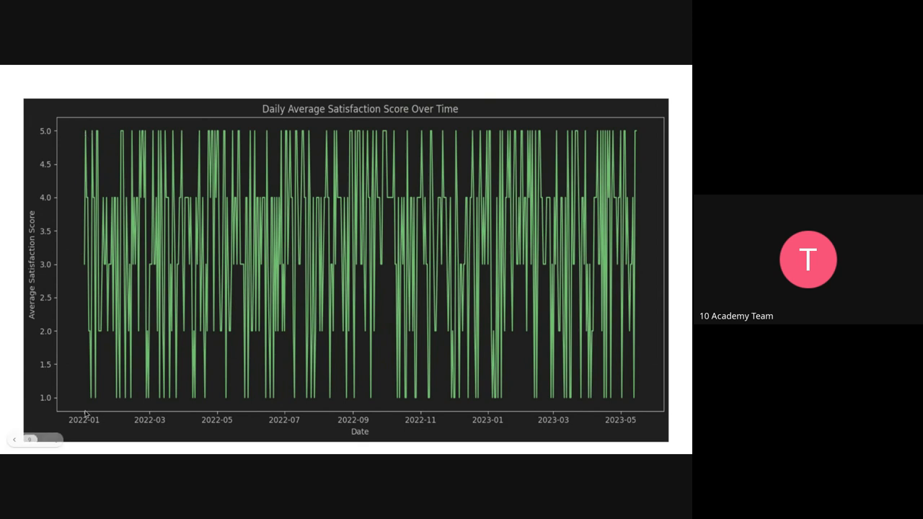
mouse_move(85, 401)
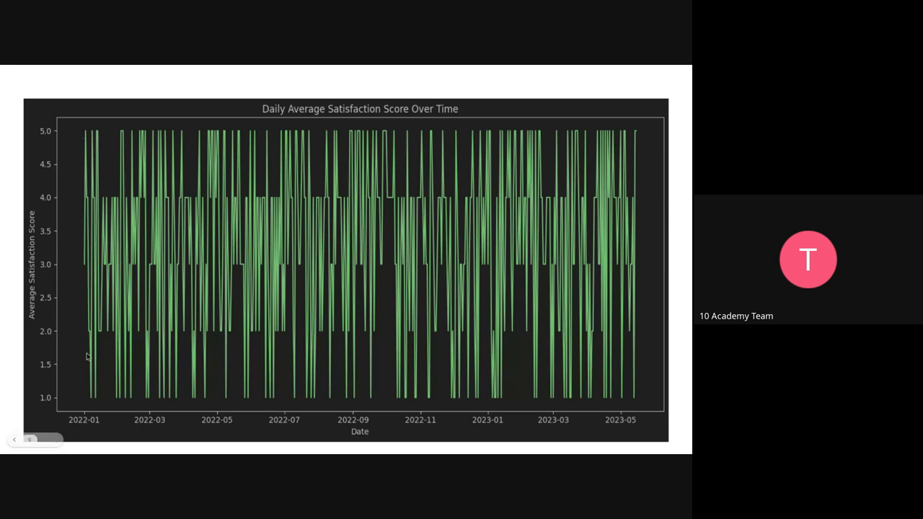
mouse_move(89, 395)
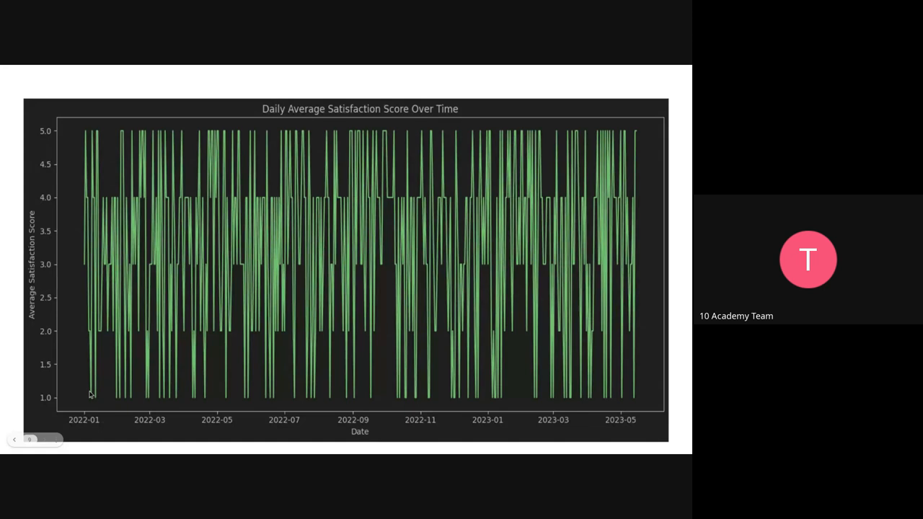
mouse_move(103, 400)
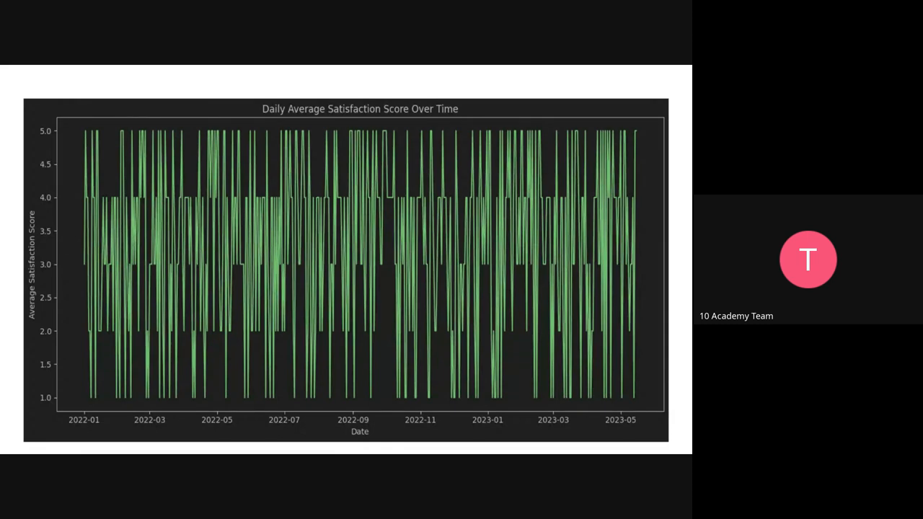
mouse_move(121, 253)
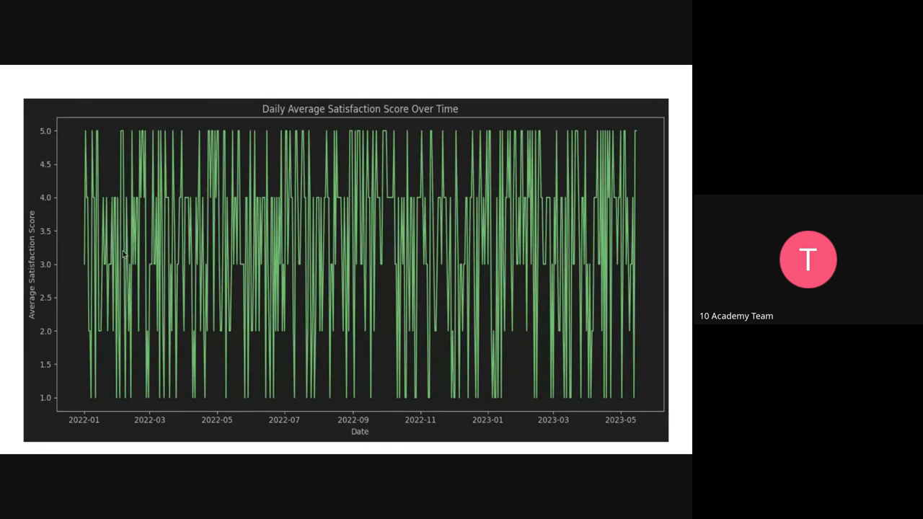
mouse_move(79, 204)
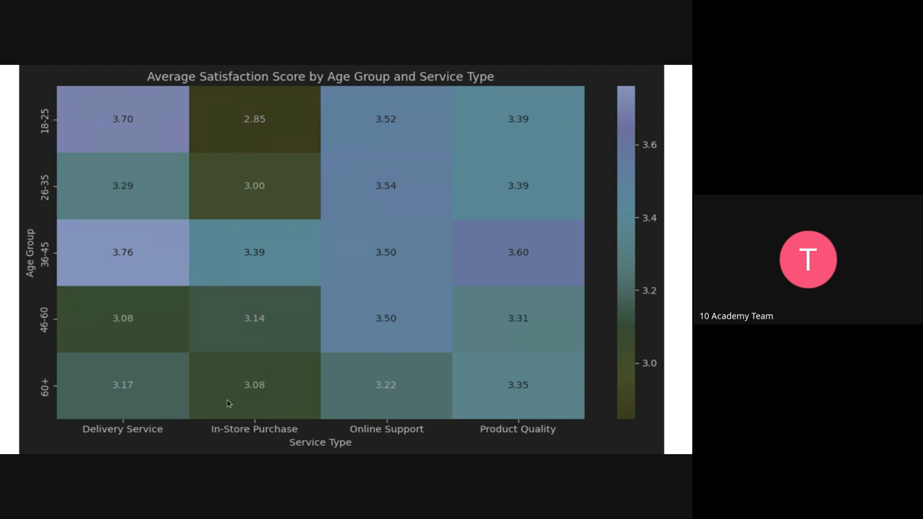
mouse_move(247, 161)
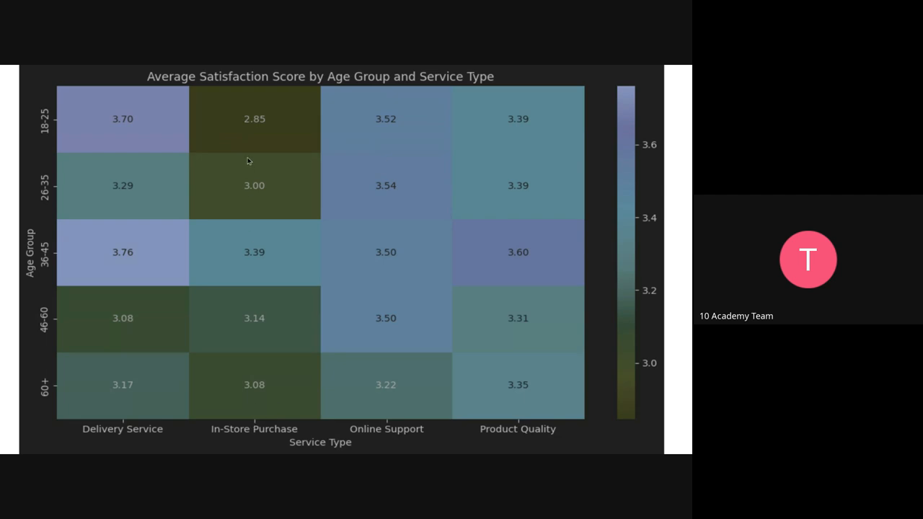
mouse_move(254, 128)
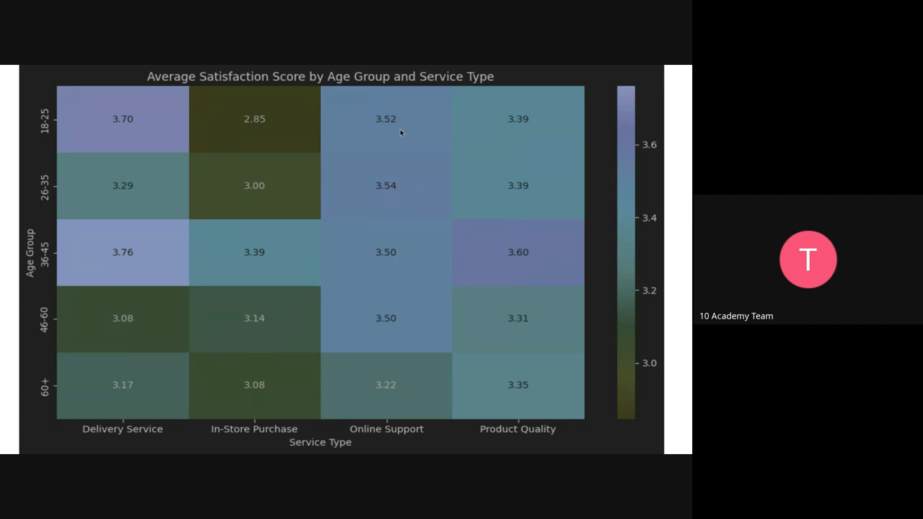
mouse_move(151, 147)
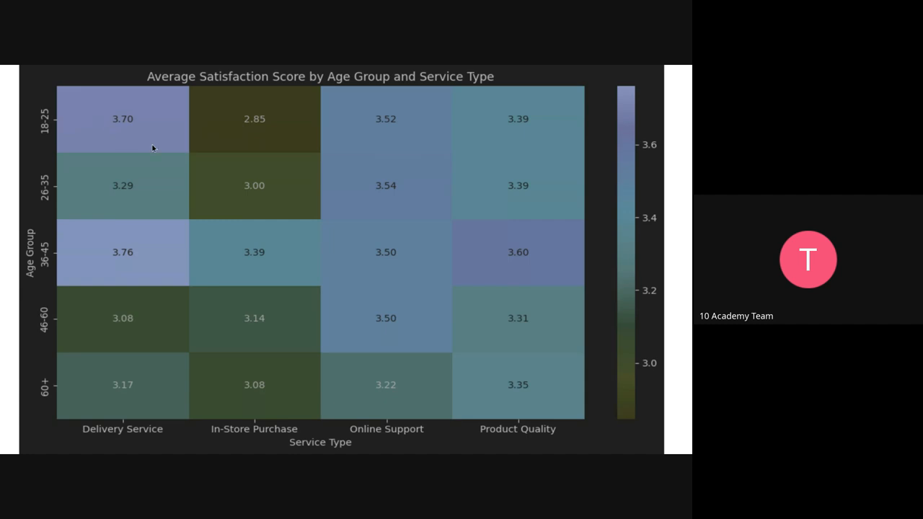
mouse_move(413, 163)
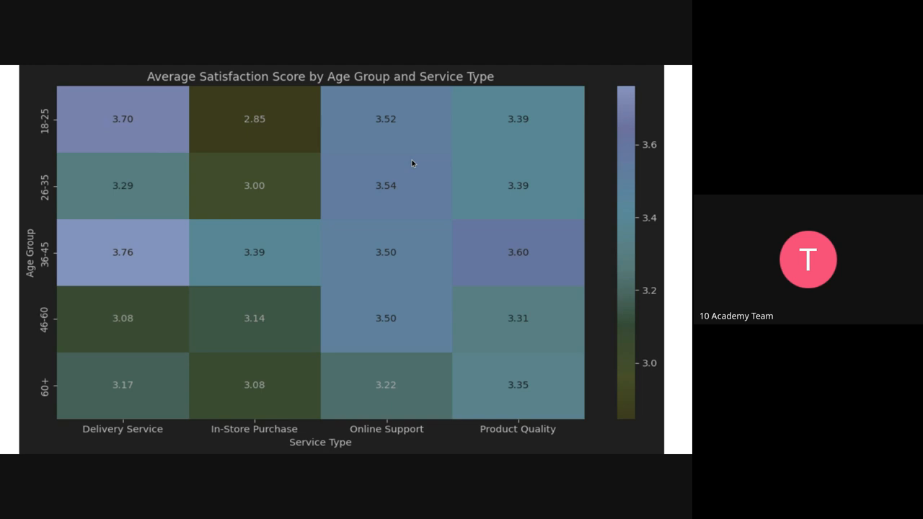
mouse_move(277, 372)
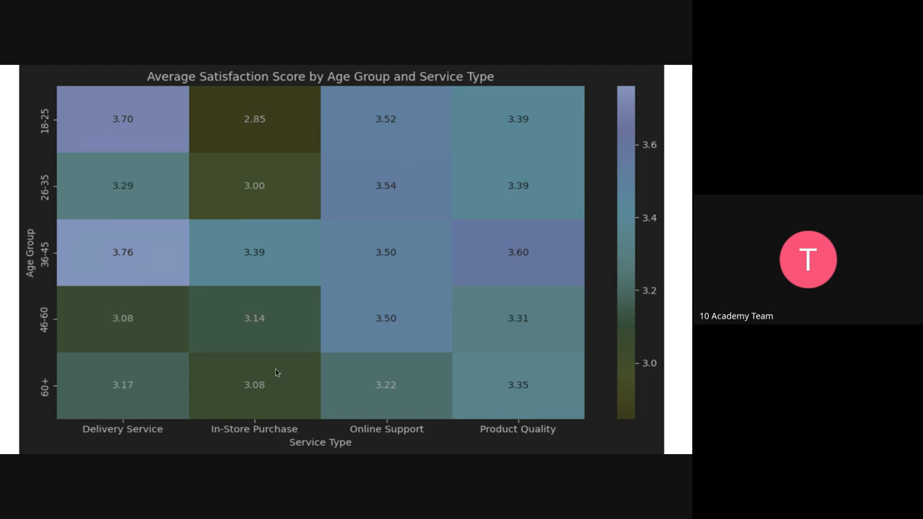
mouse_move(461, 410)
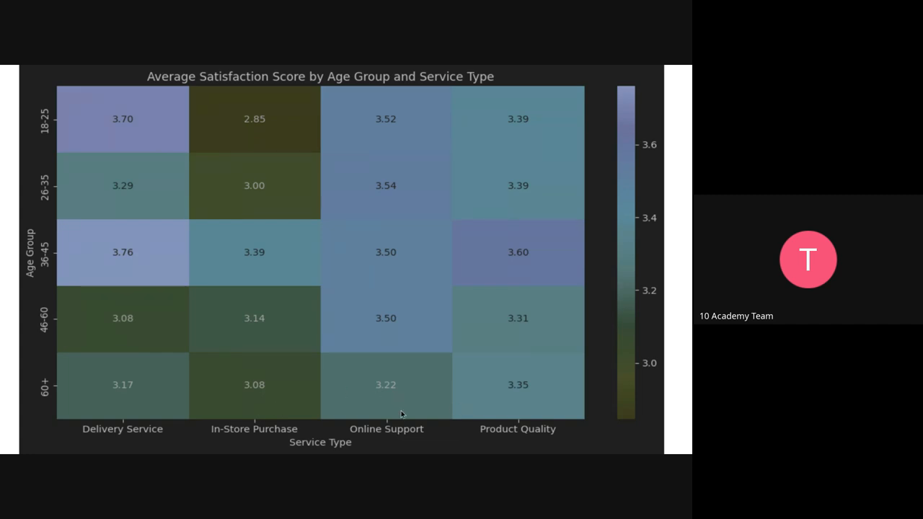
mouse_move(392, 386)
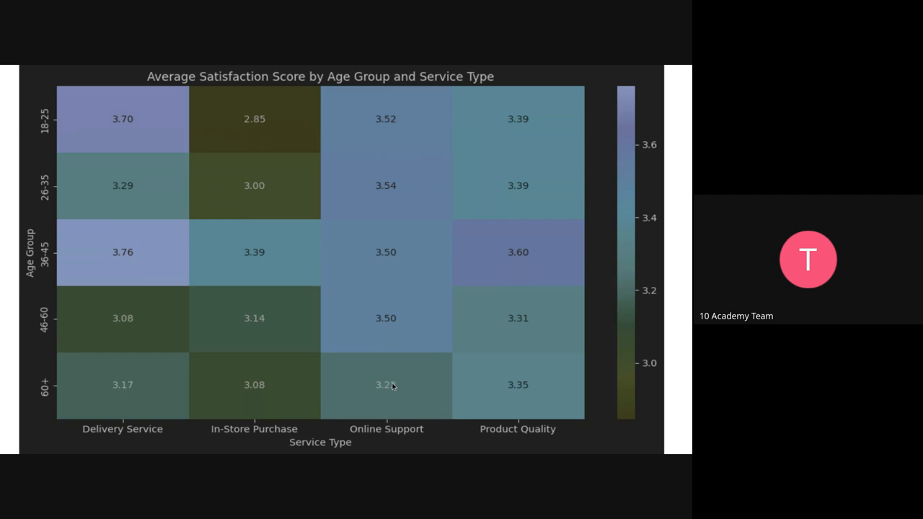
mouse_move(219, 368)
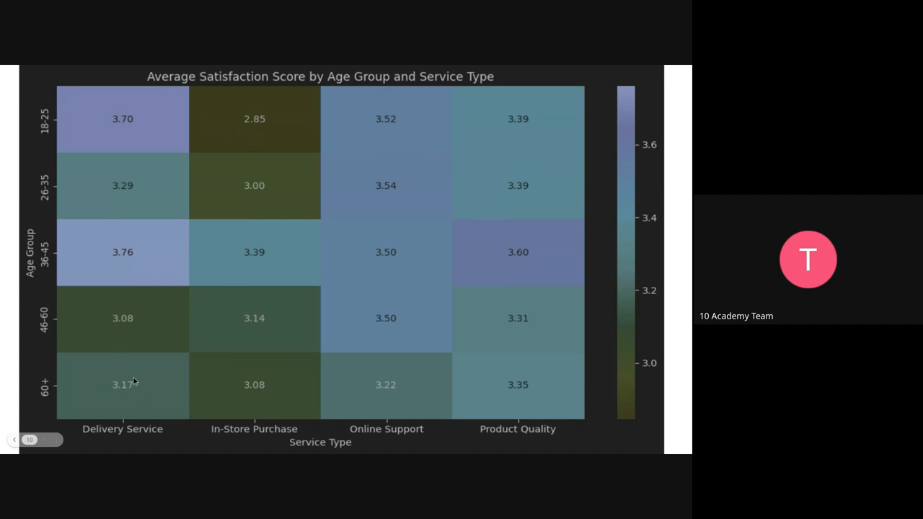
mouse_move(125, 385)
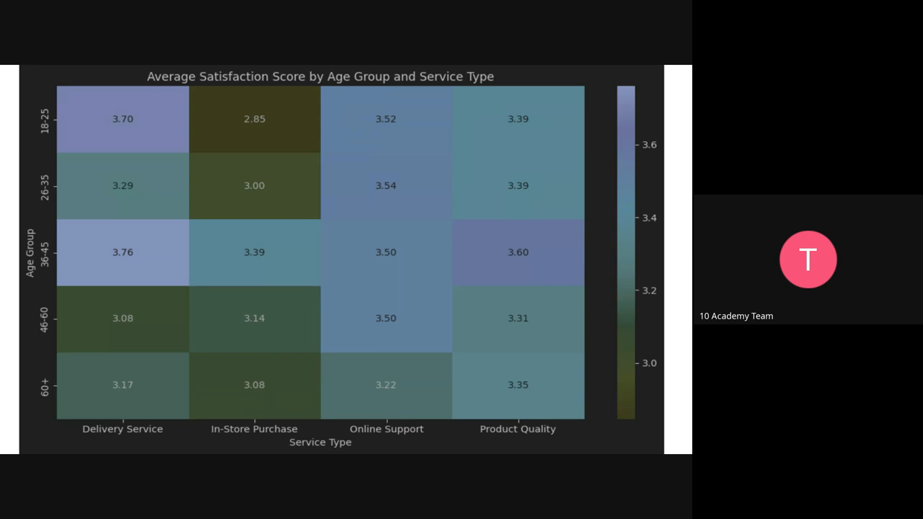
mouse_move(382, 336)
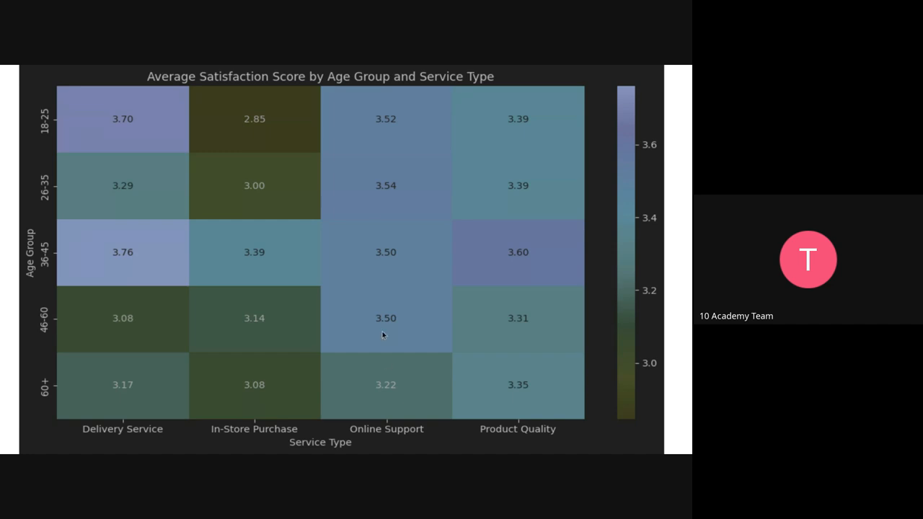
mouse_move(280, 447)
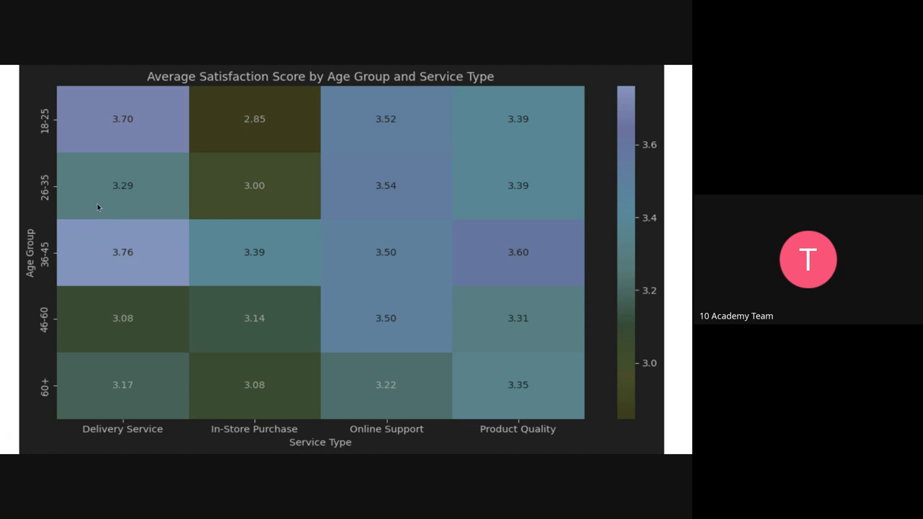
mouse_move(130, 146)
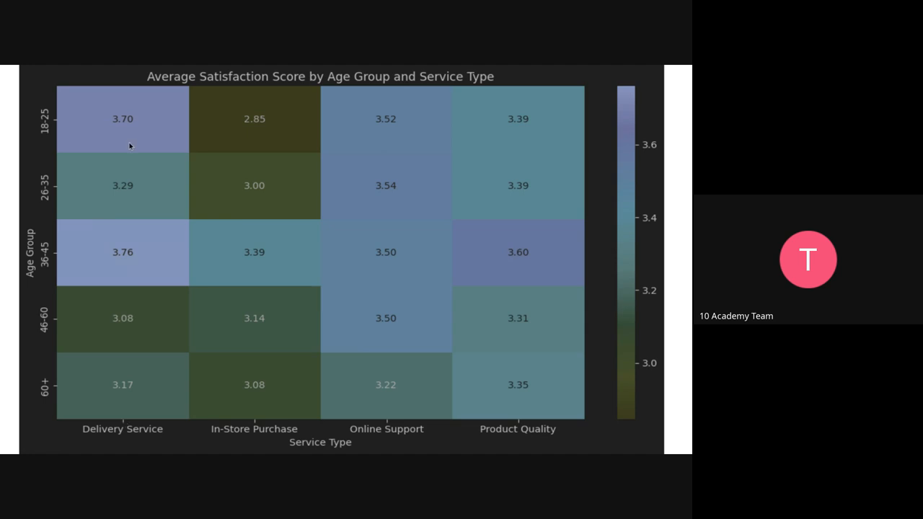
mouse_move(473, 372)
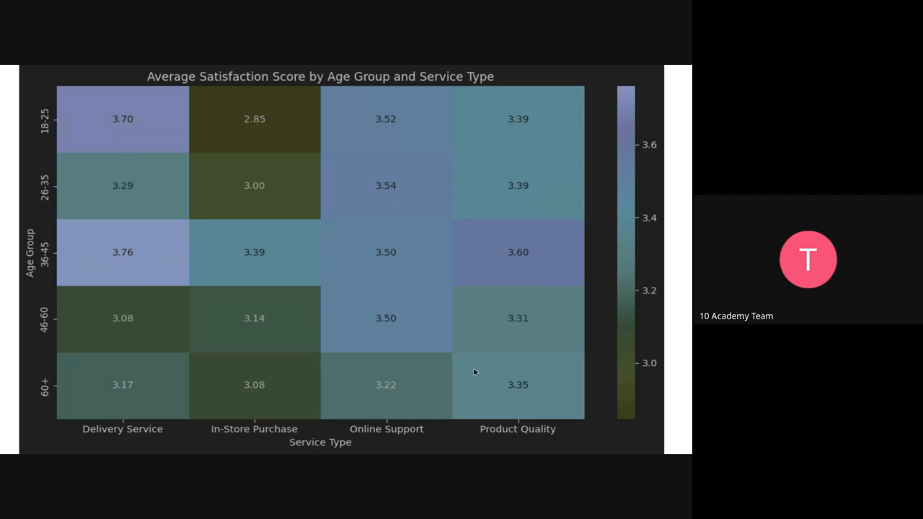
mouse_move(251, 288)
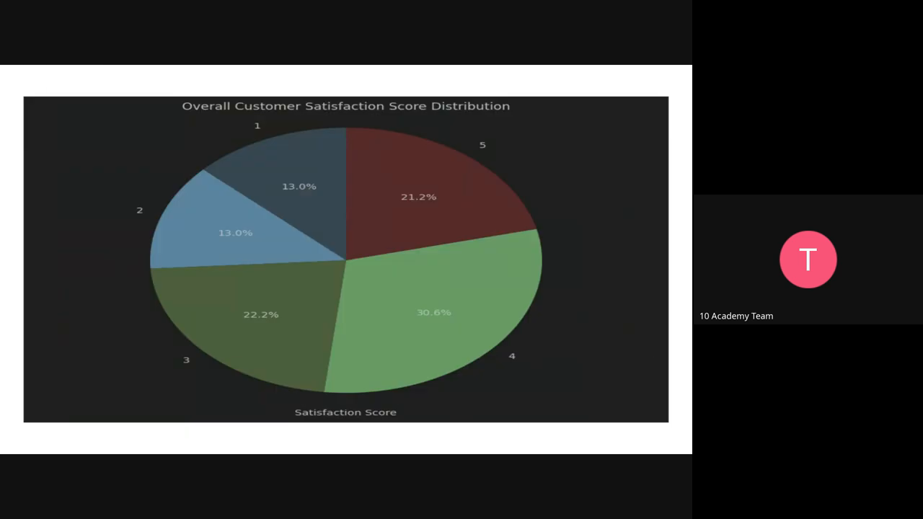
mouse_move(406, 375)
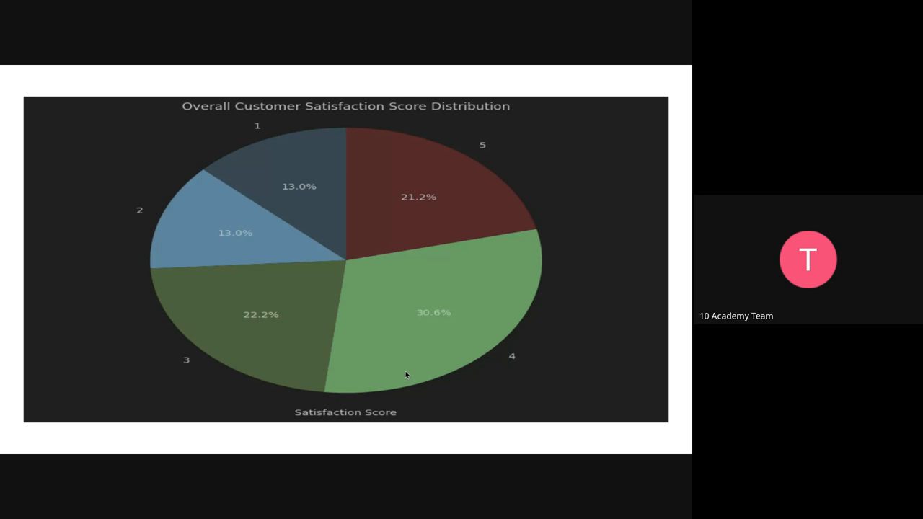
mouse_move(389, 217)
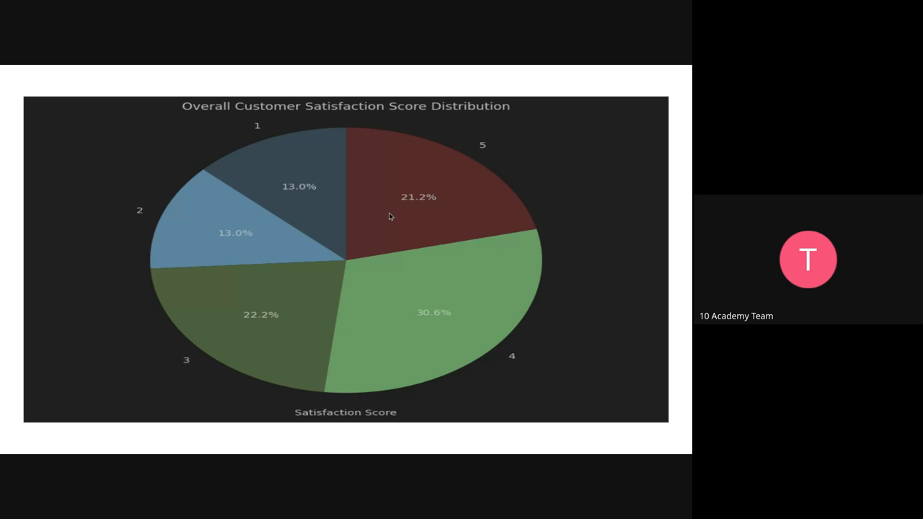
mouse_move(294, 223)
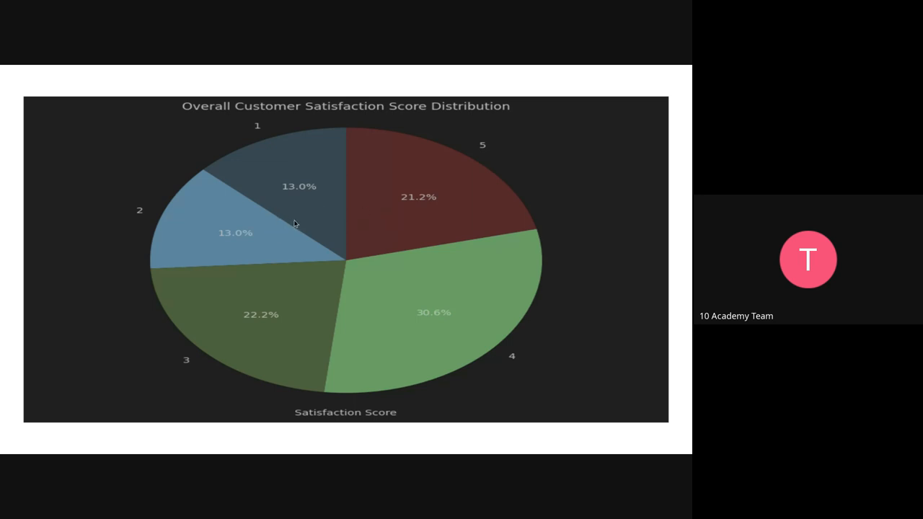
mouse_move(460, 223)
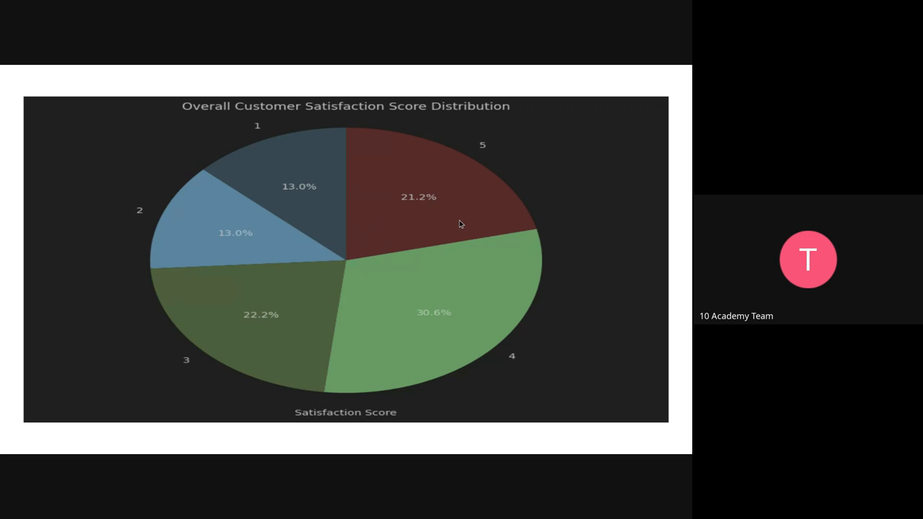
mouse_move(288, 162)
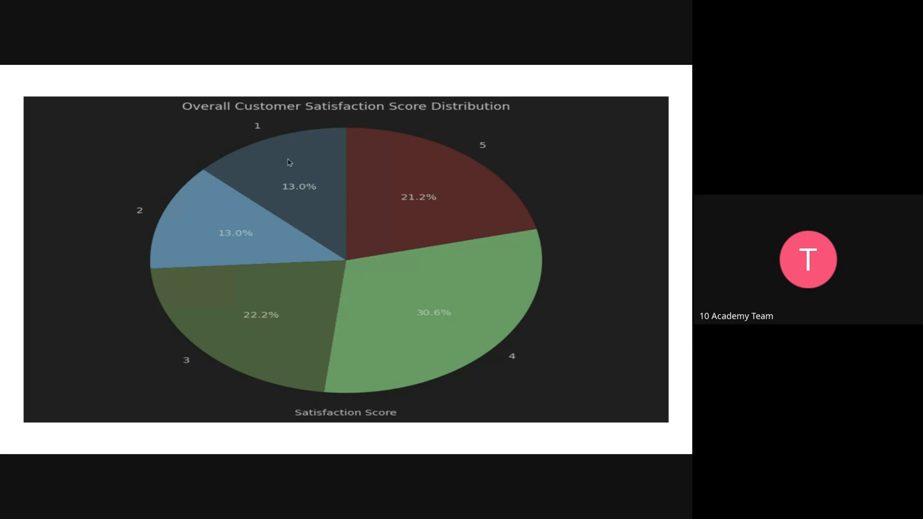
mouse_move(242, 248)
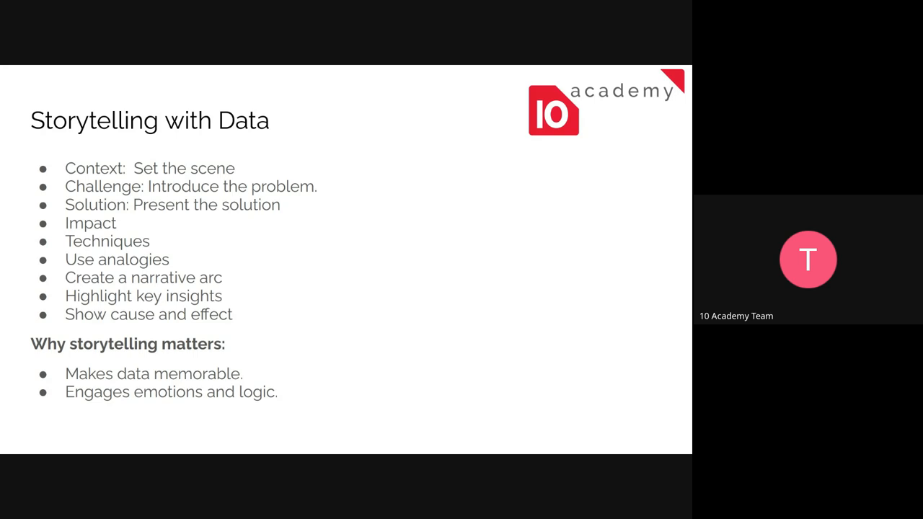
- Advance to the Monthly Sales Before Marketing Campaign chart, flat at $20,000 through 2018
left_click_drag(271, 256, 259, 335)
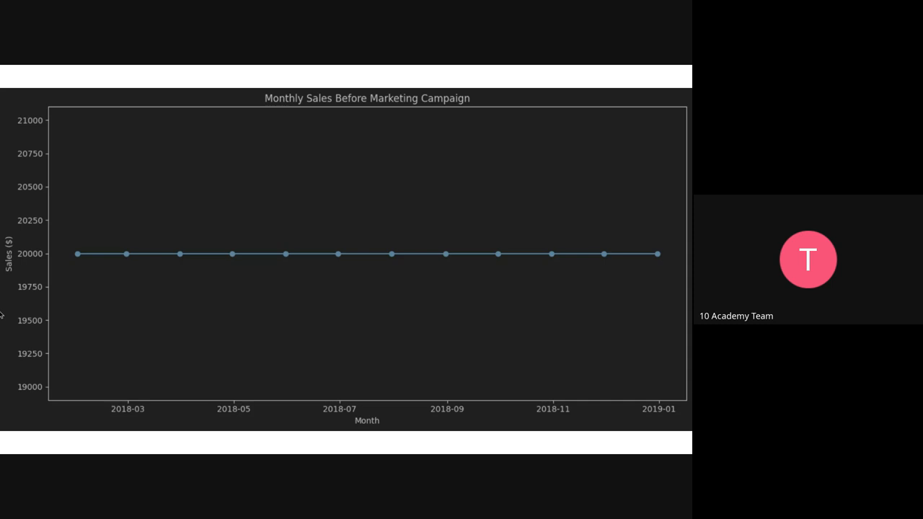
mouse_move(375, 282)
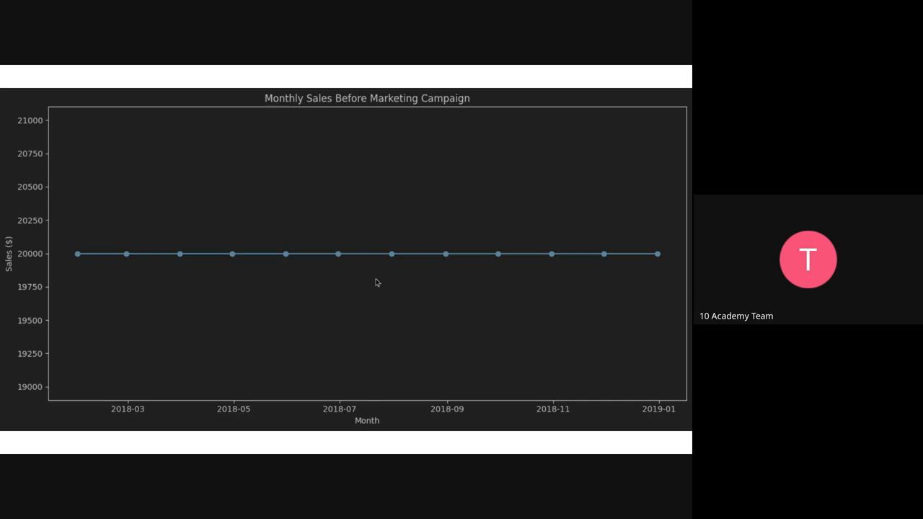
mouse_move(570, 265)
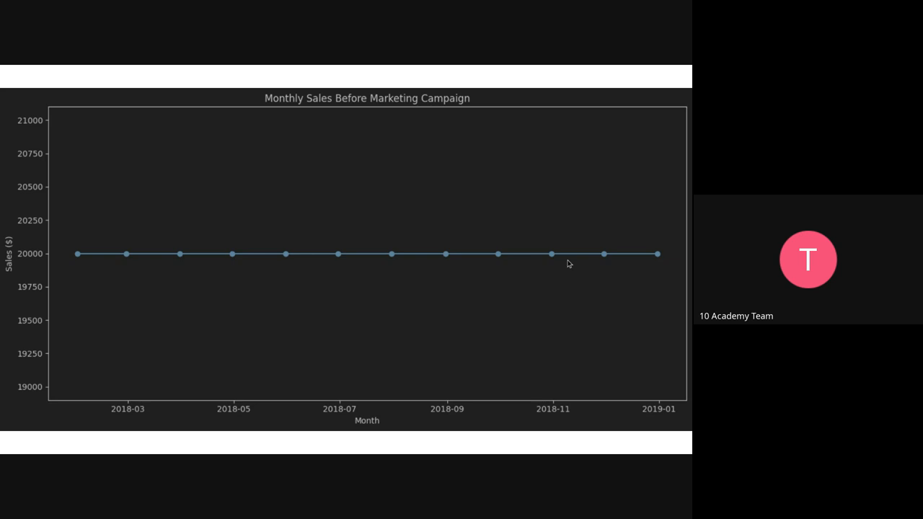
mouse_move(80, 259)
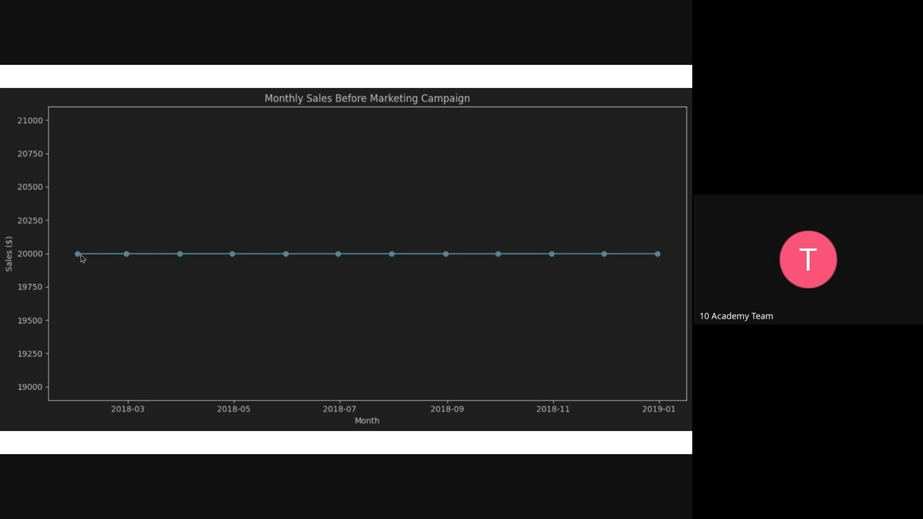
mouse_move(64, 265)
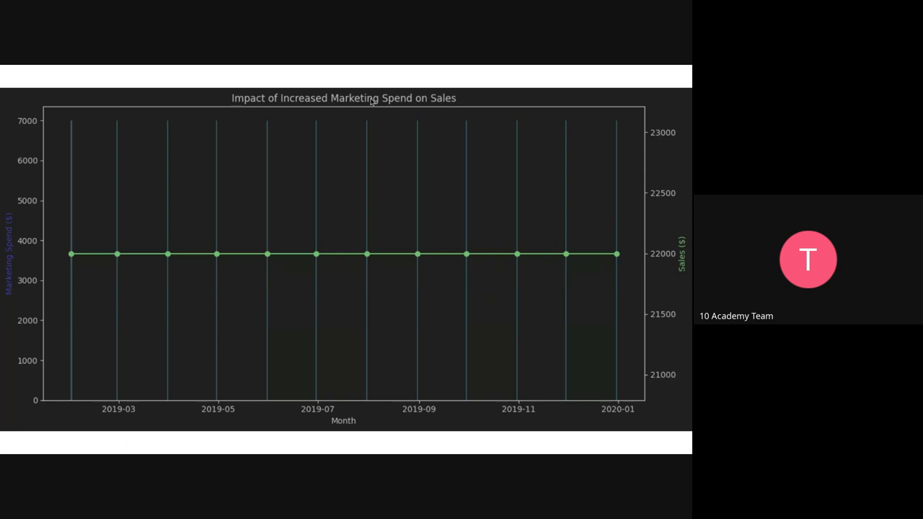
mouse_move(81, 260)
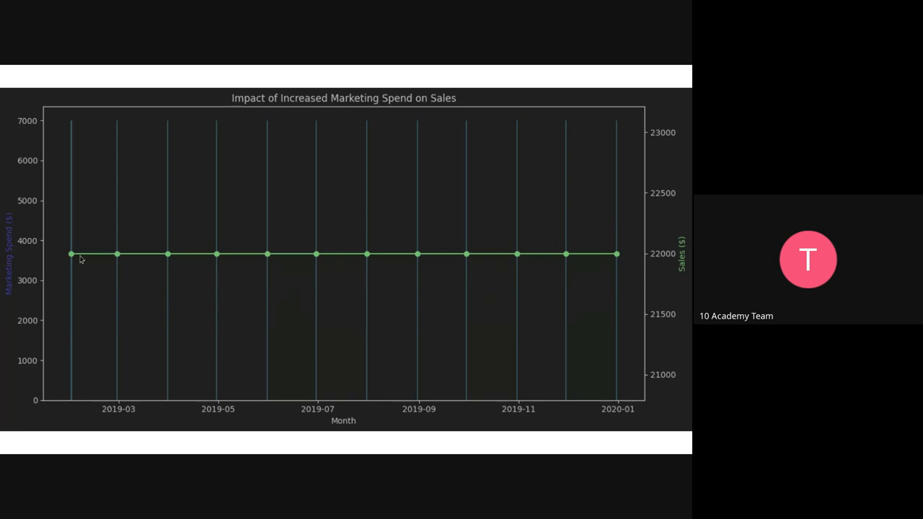
mouse_move(43, 262)
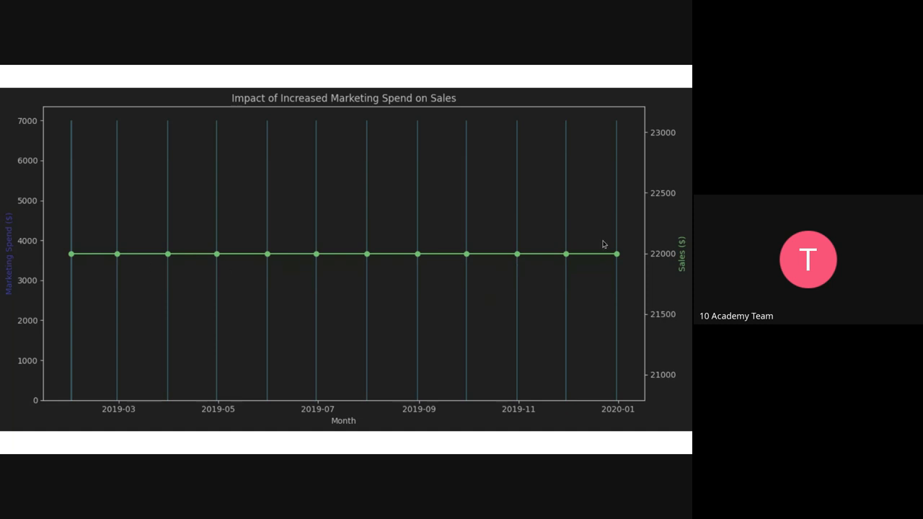
mouse_move(650, 254)
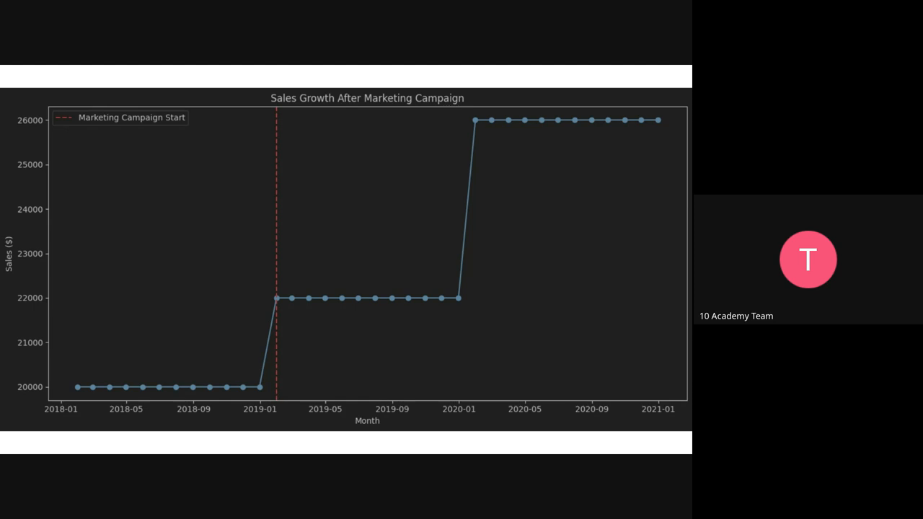
mouse_move(274, 326)
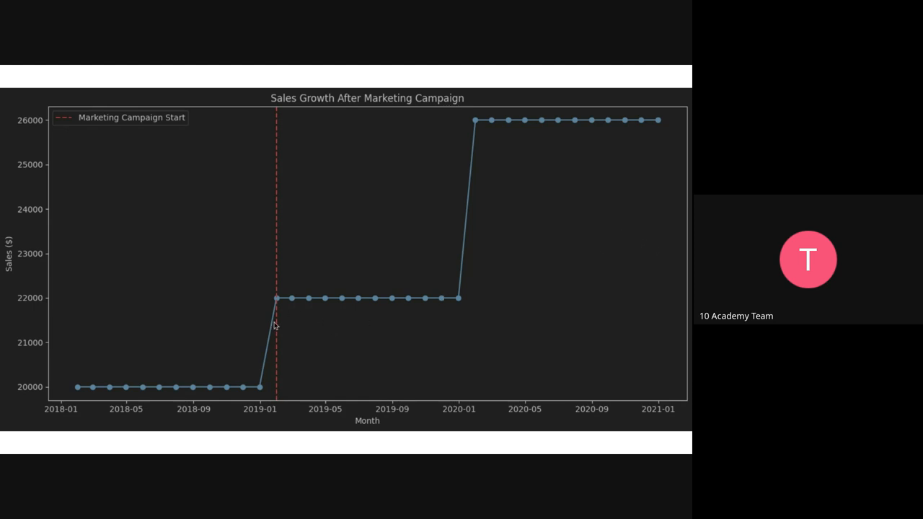
mouse_move(287, 330)
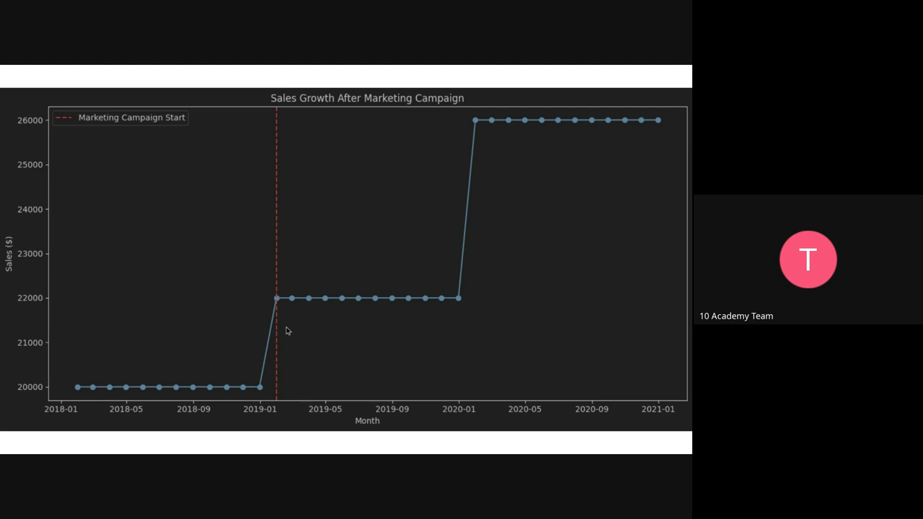
mouse_move(462, 299)
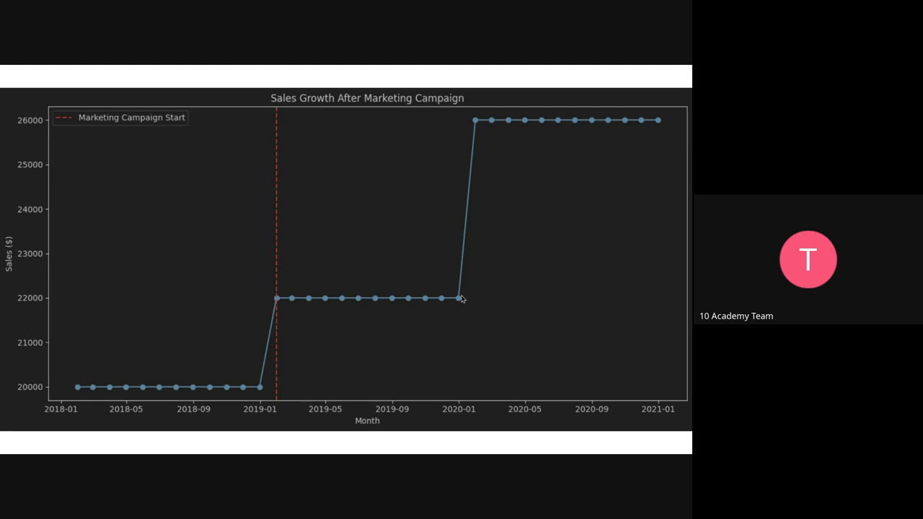
mouse_move(280, 314)
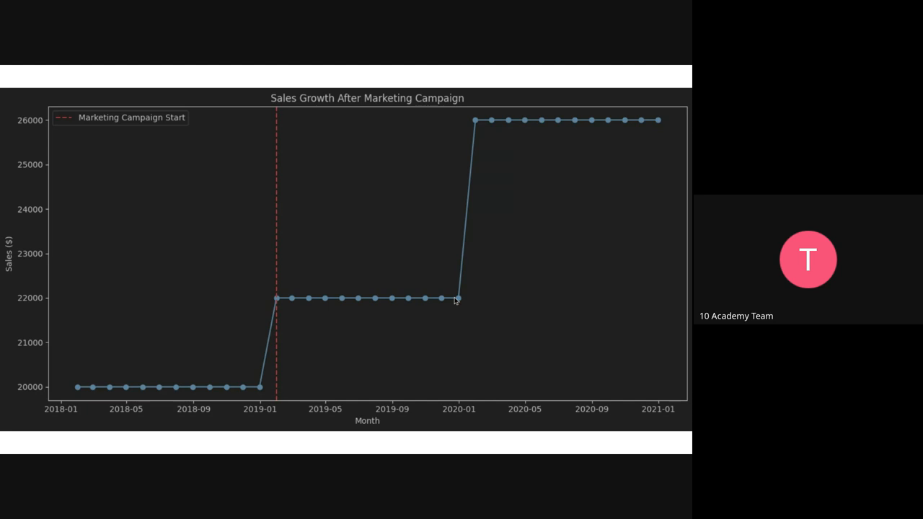
mouse_move(456, 301)
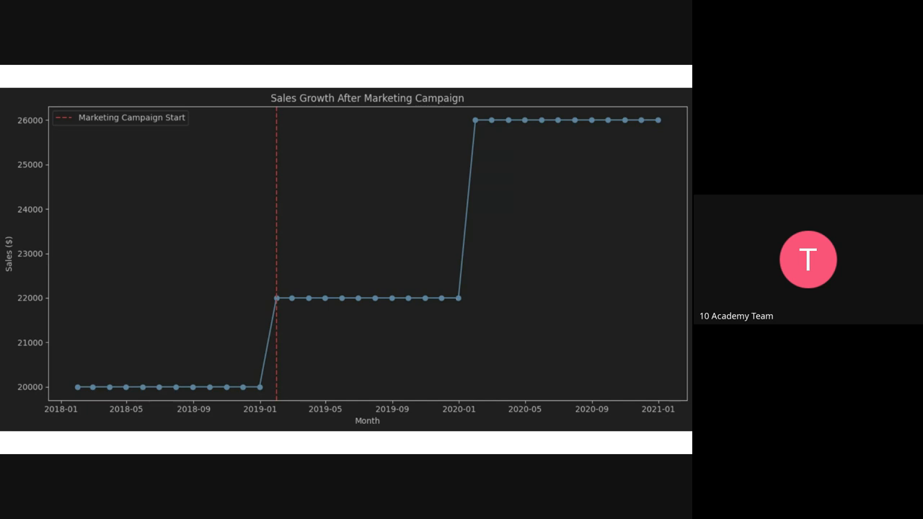
mouse_move(493, 130)
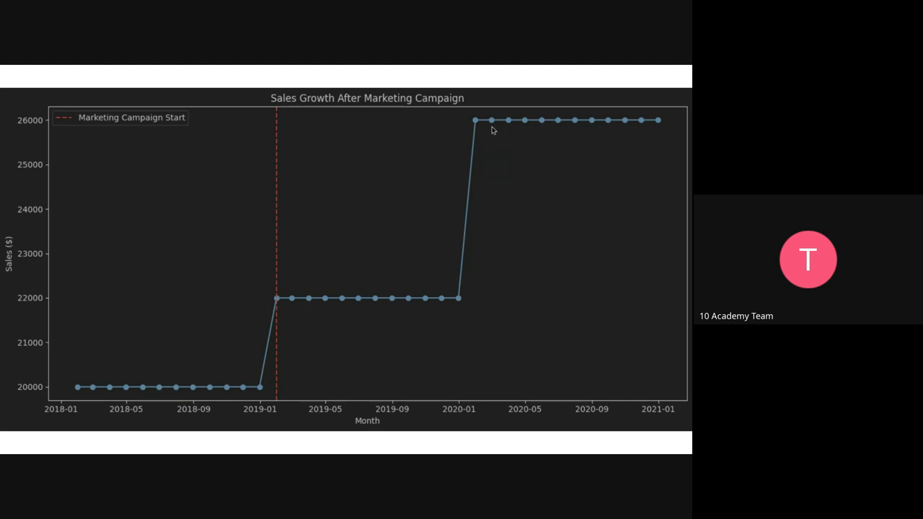
mouse_move(493, 130)
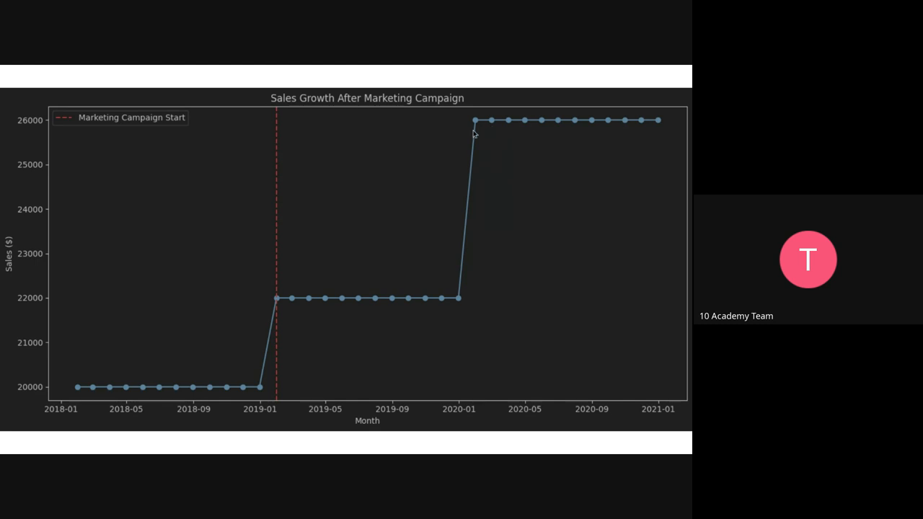
mouse_move(279, 305)
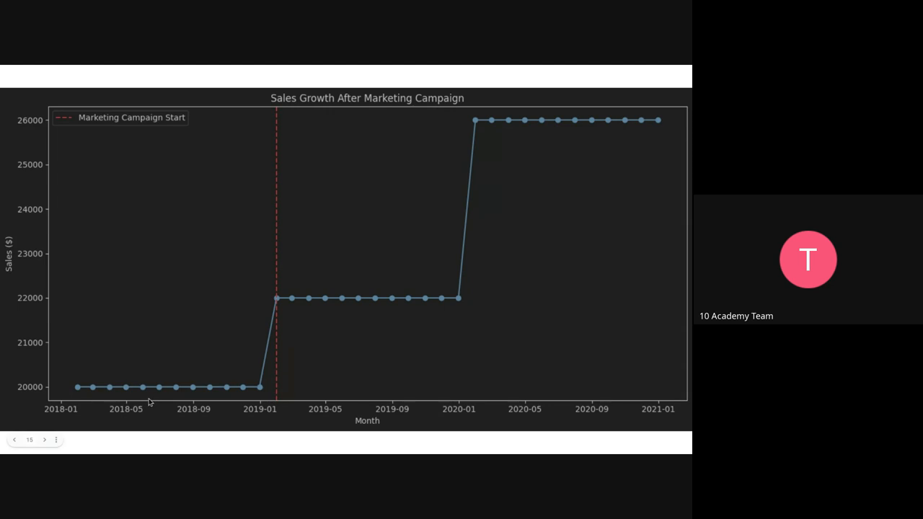
mouse_move(349, 386)
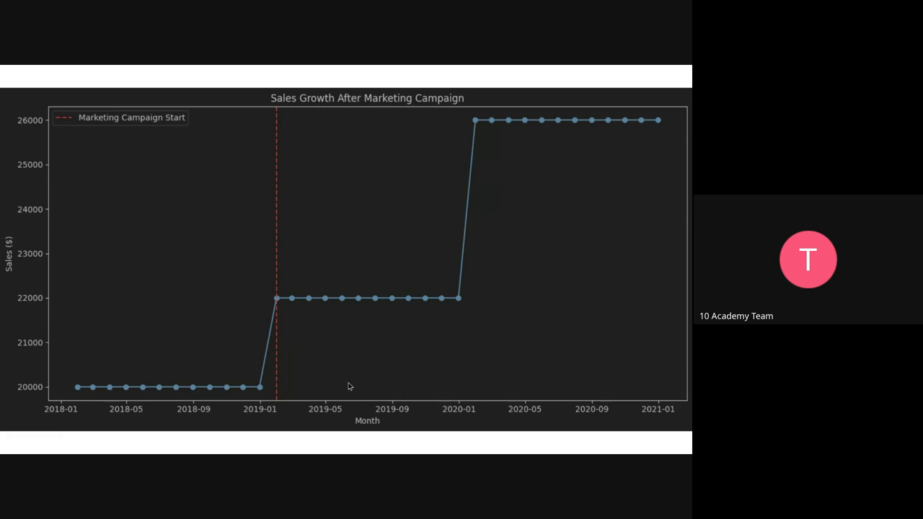
mouse_move(263, 191)
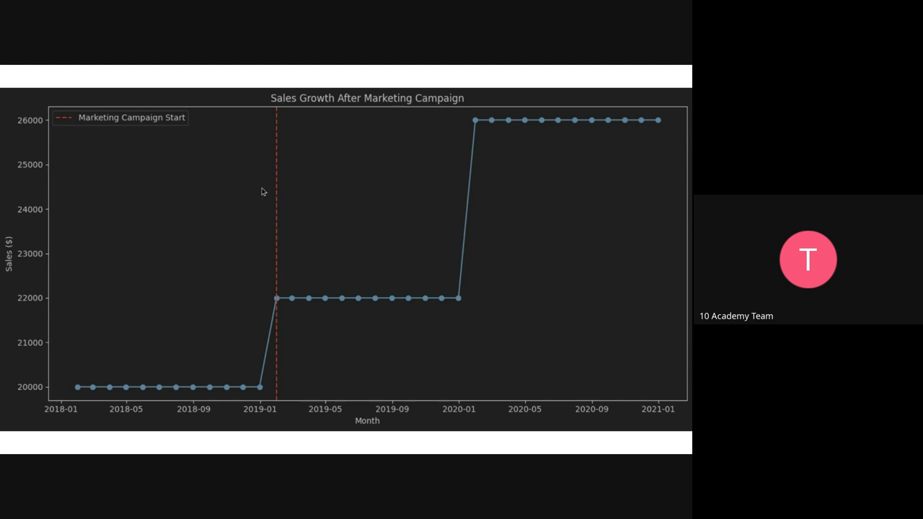
mouse_move(280, 401)
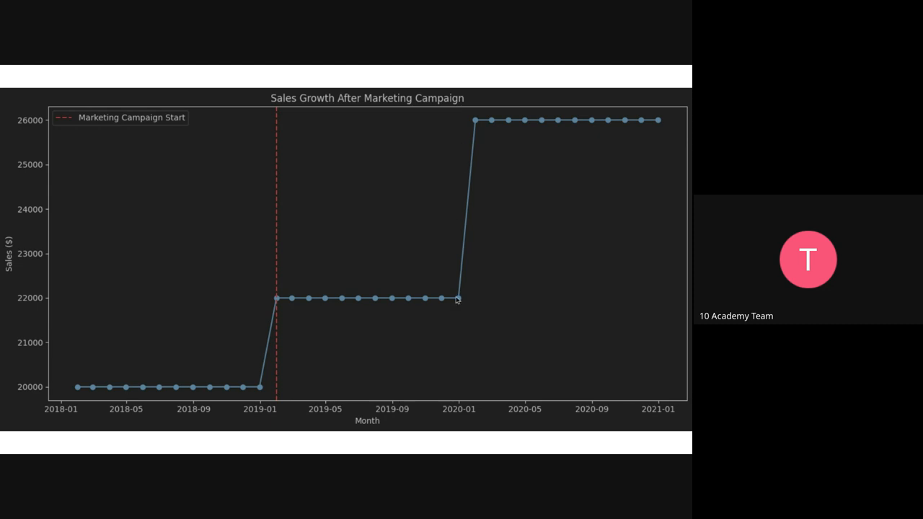
mouse_move(455, 395)
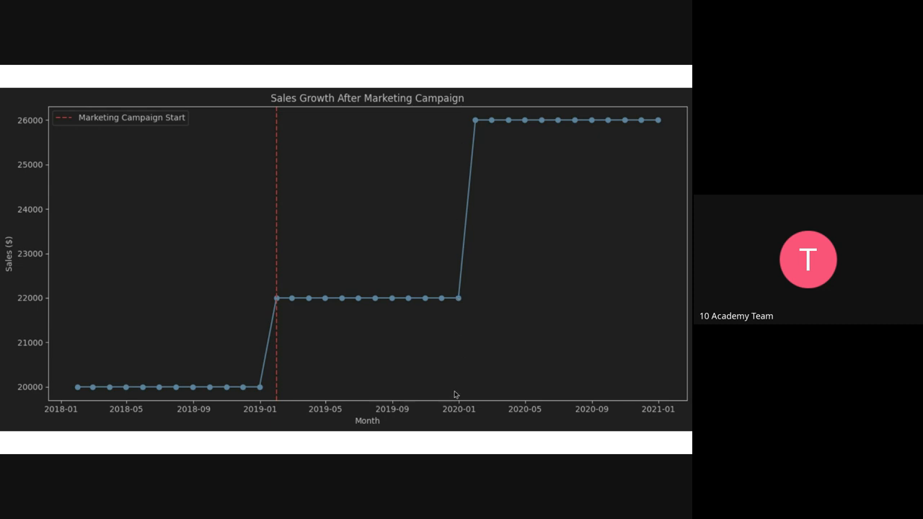
mouse_move(487, 216)
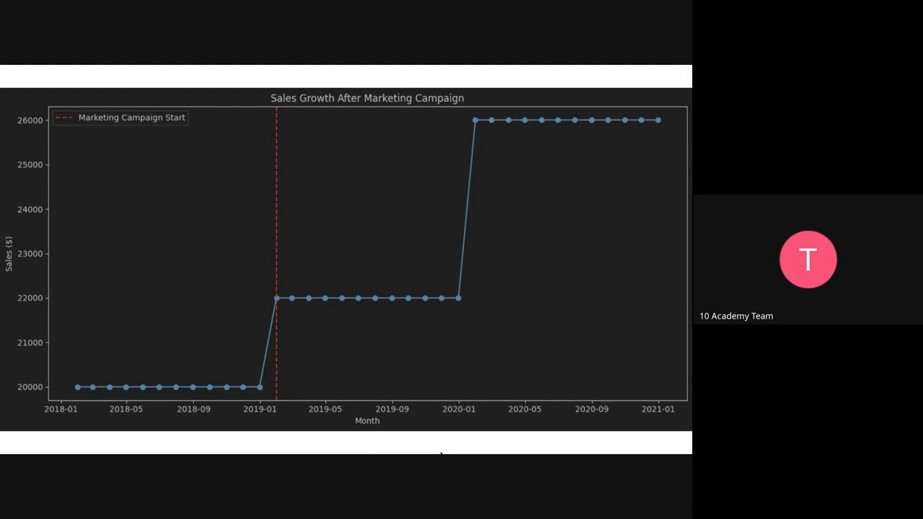
mouse_move(93, 151)
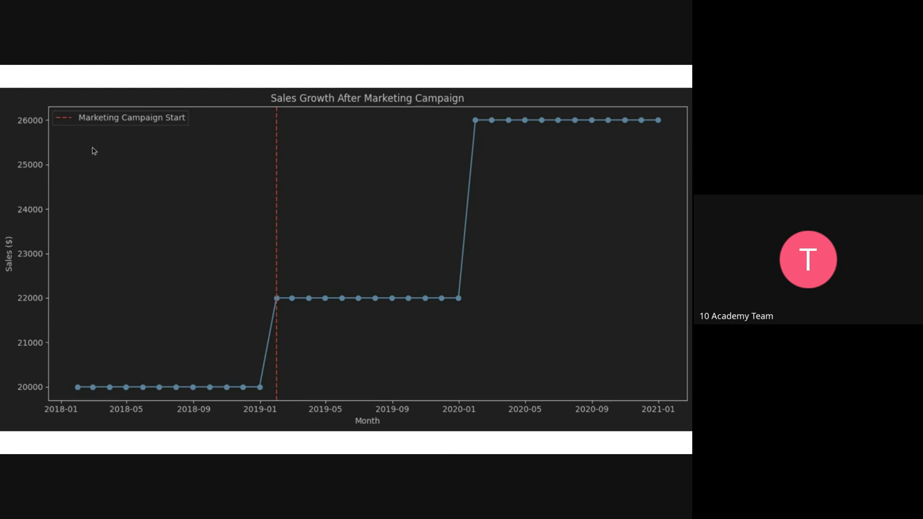